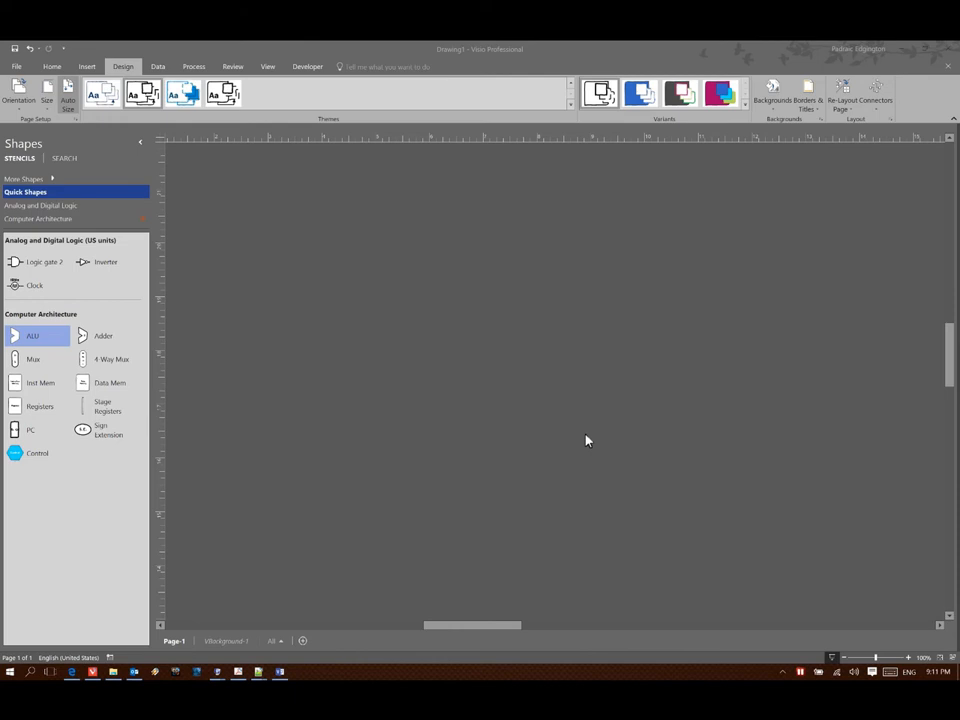
- Show the Home ribbon with general editing and formatting commands
left_click(52, 66)
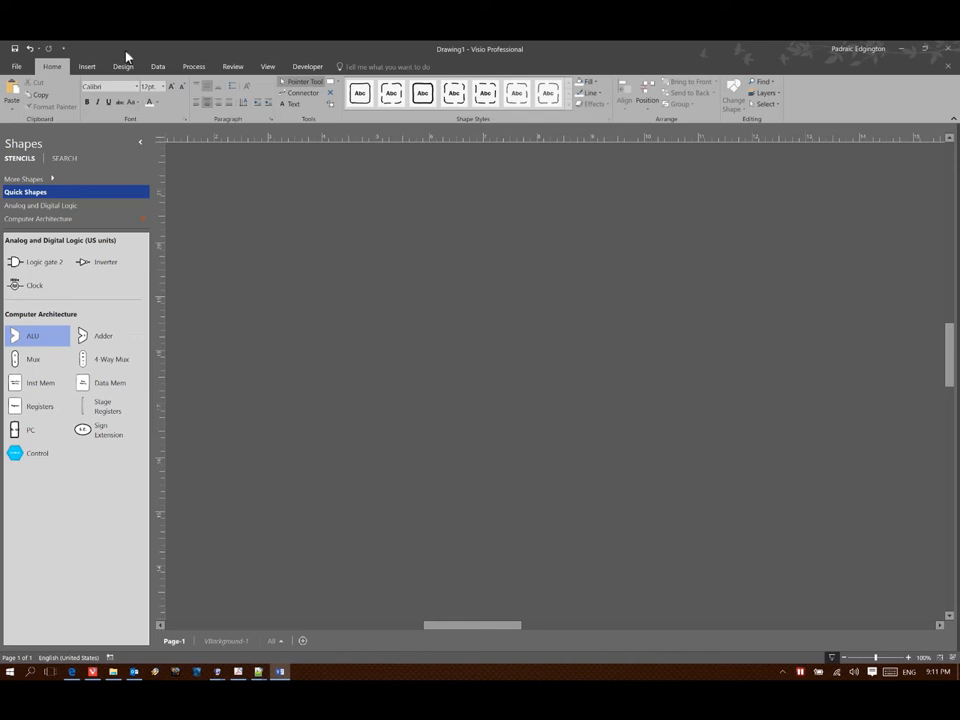
mouse_move(4, 304)
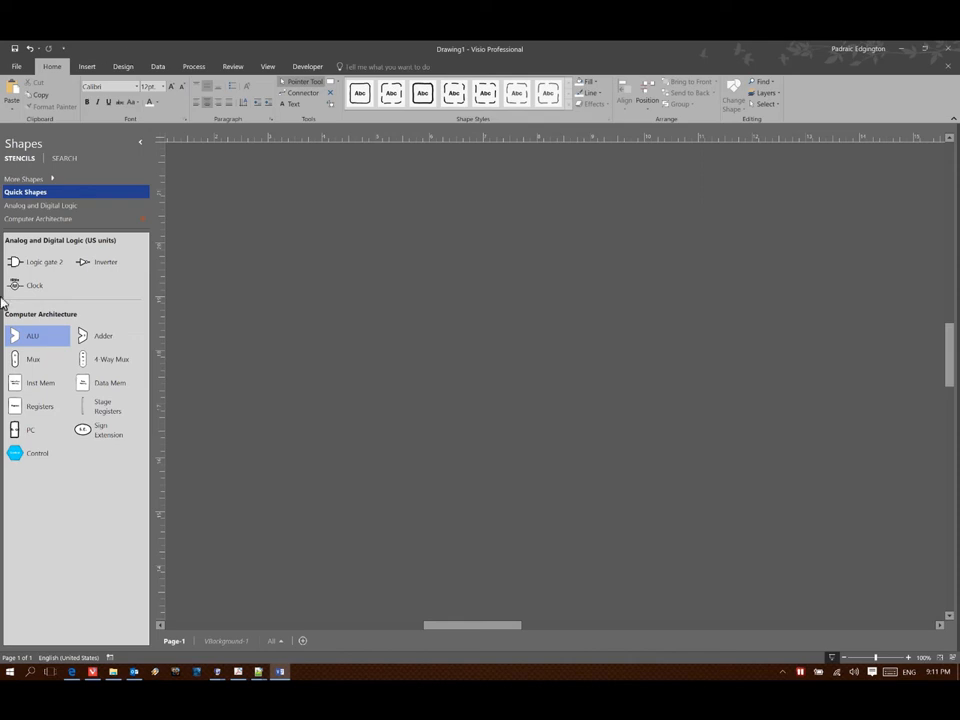
- Place a Registers block from the Computer Architecture stencil and an ALU shape to its right
left_click_drag(40, 406, 340, 370)
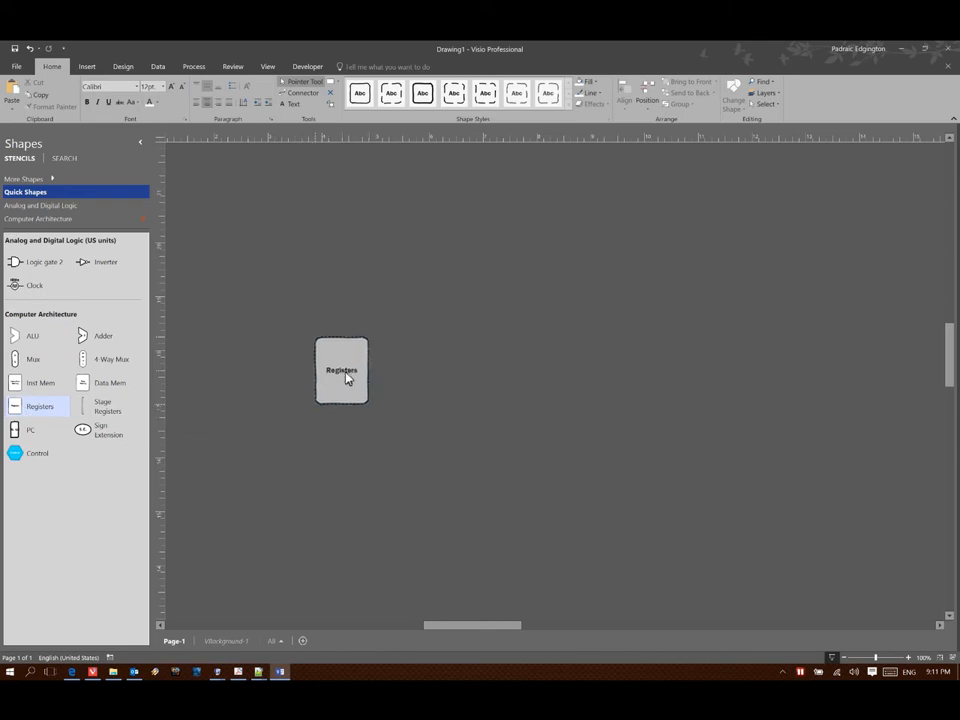
left_click(340, 370)
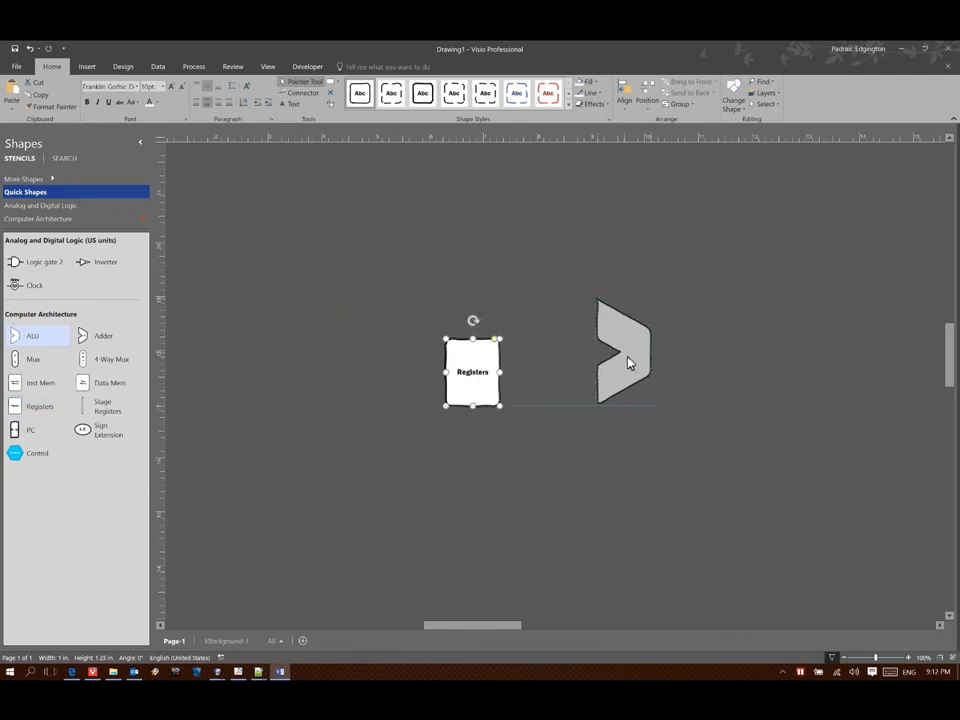
left_click_drag(624, 350, 640, 376)
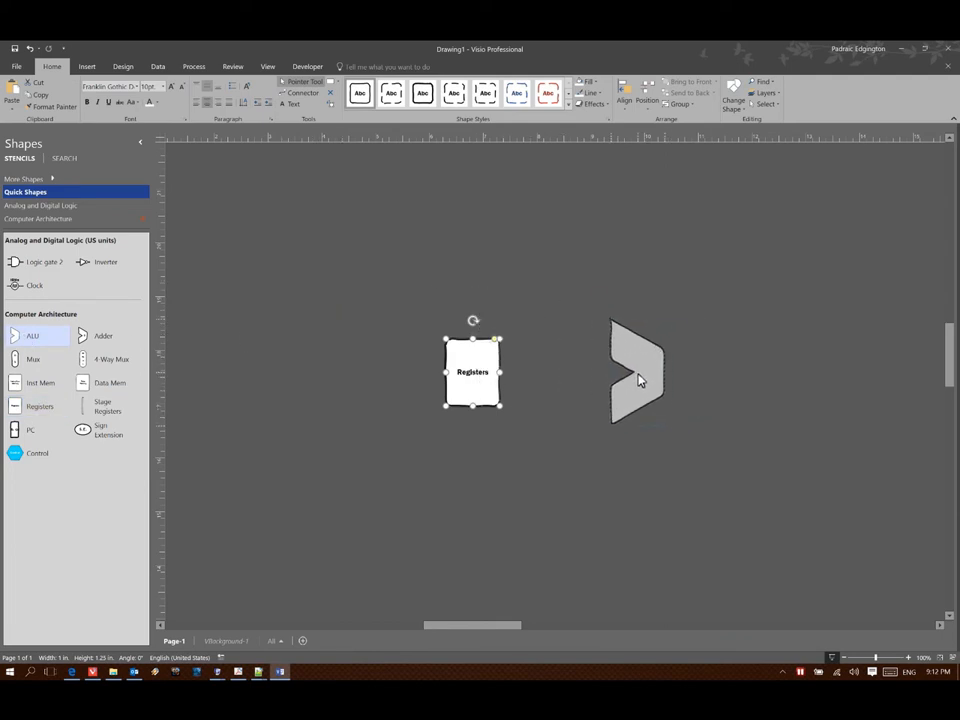
left_click(638, 372)
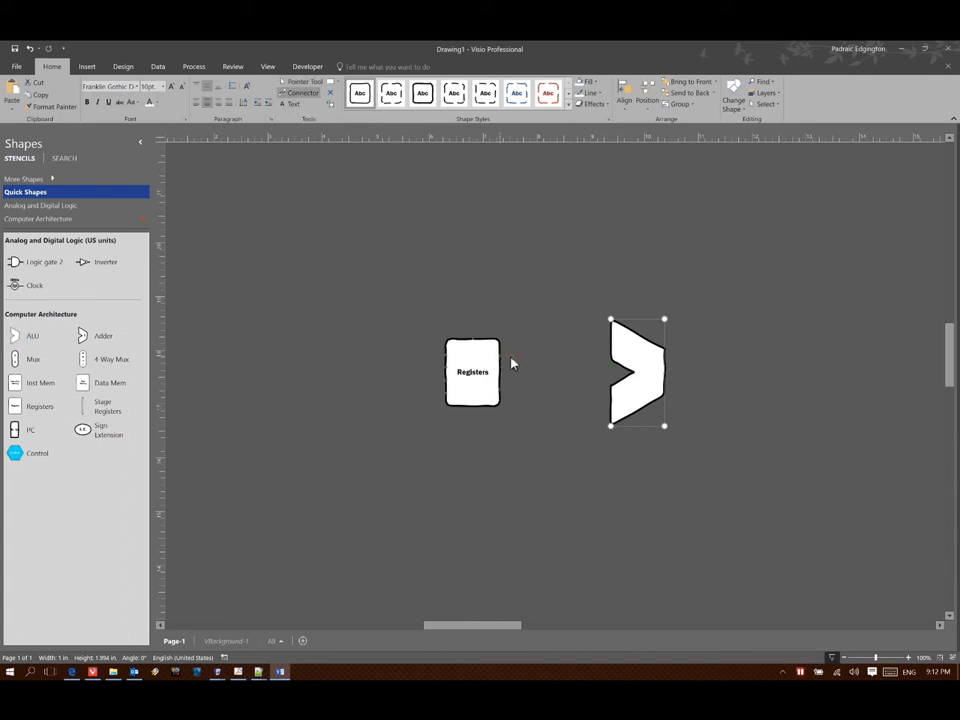
- Draw connector arrows from the Registers block into the ALU inputs
left_click_drag(496, 356, 610, 342)
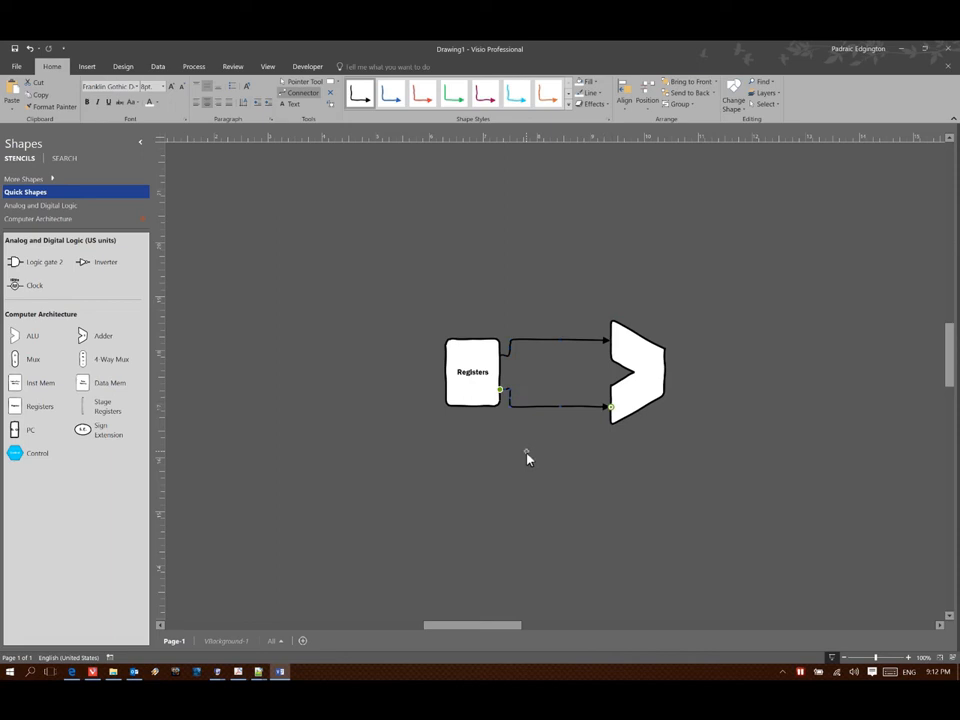
mouse_move(670, 376)
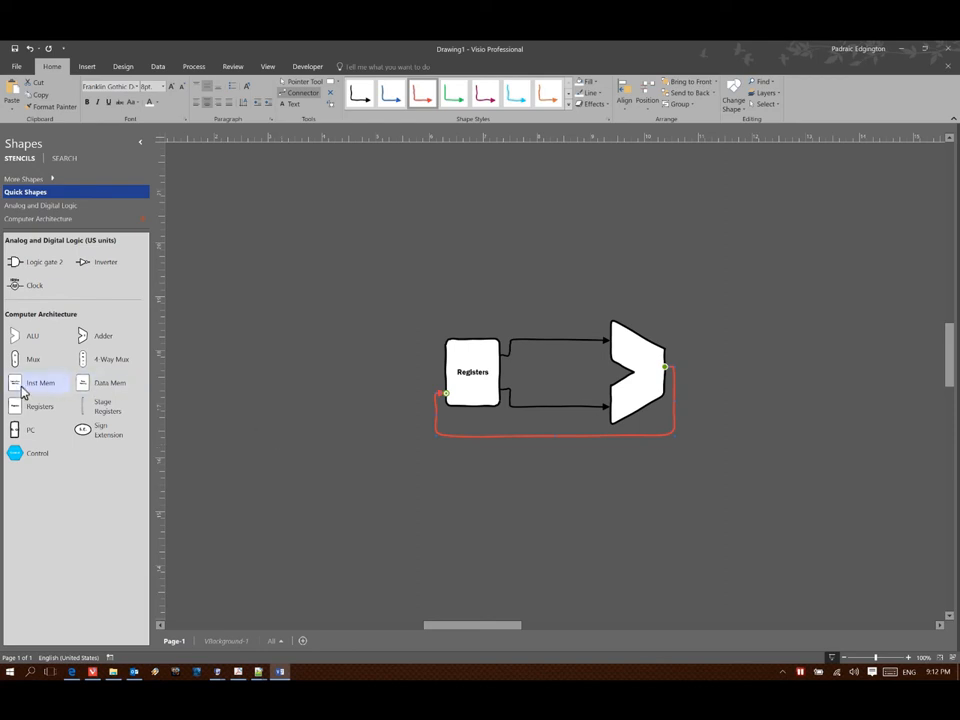
- Place an Instruction Memory block to the left of Registers and link it toward Registers
left_click_drag(40, 382, 342, 370)
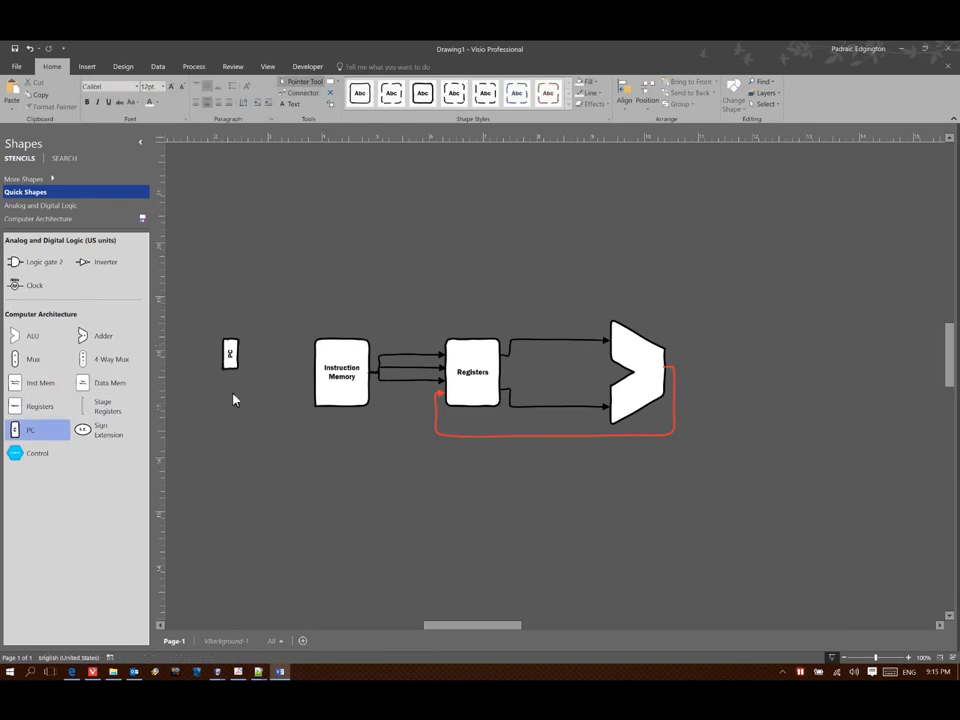
left_click(472, 370)
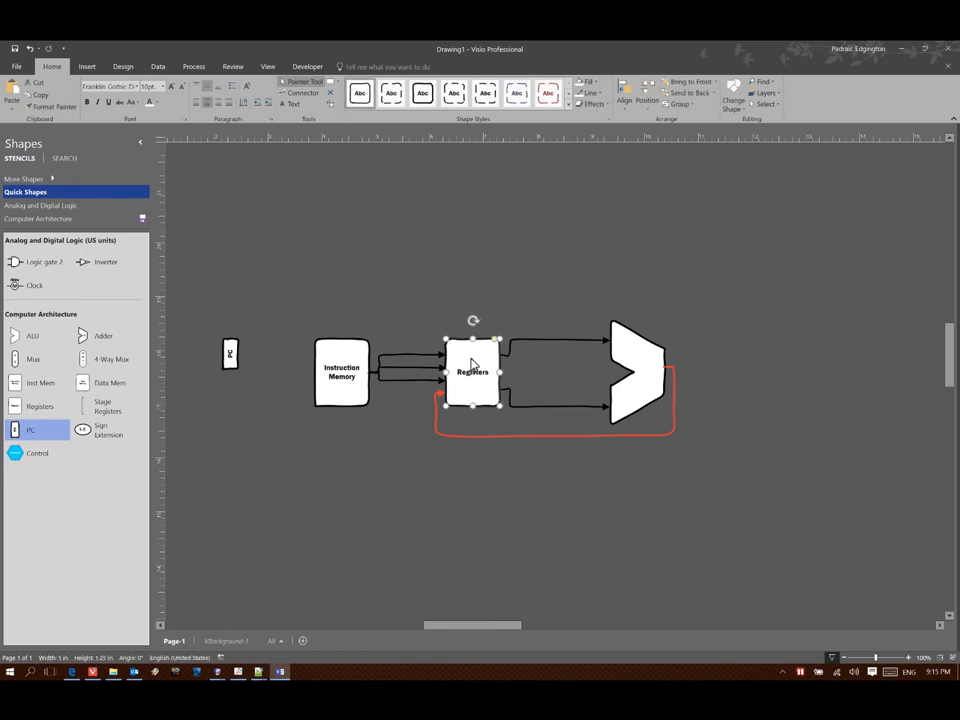
mouse_move(360, 280)
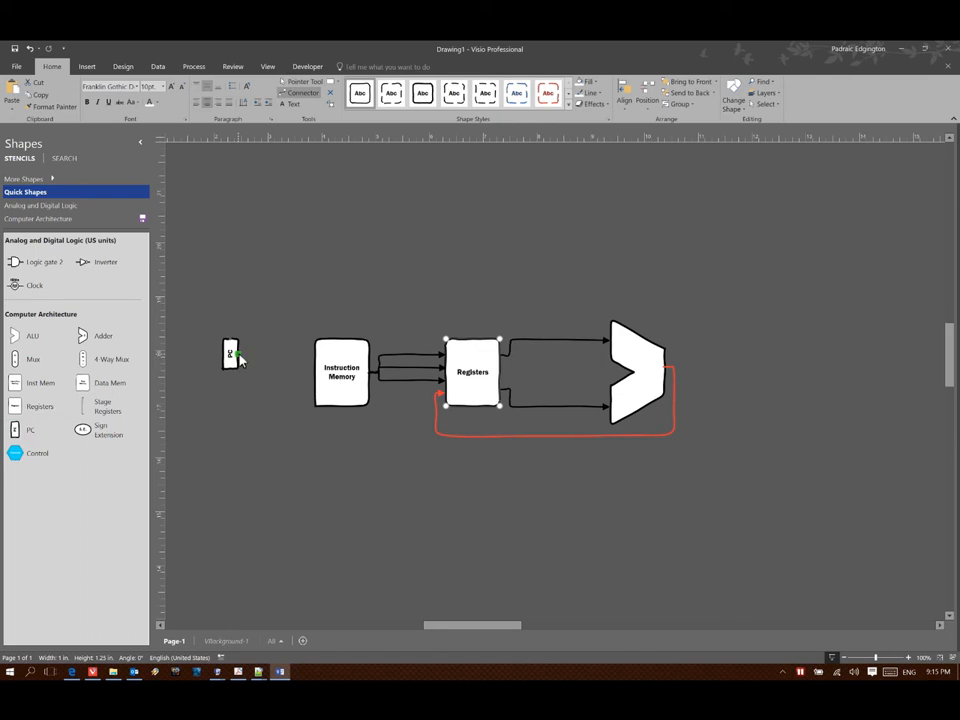
- Draw a connector arrow from the PC block into Instruction Memory
left_click_drag(240, 352, 318, 352)
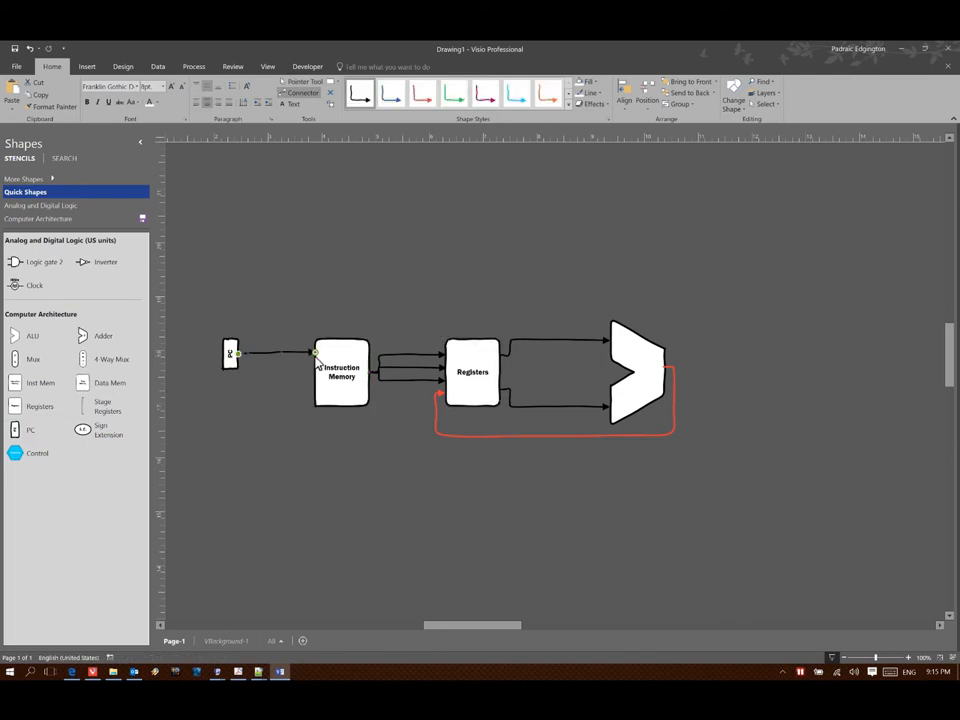
mouse_move(284, 424)
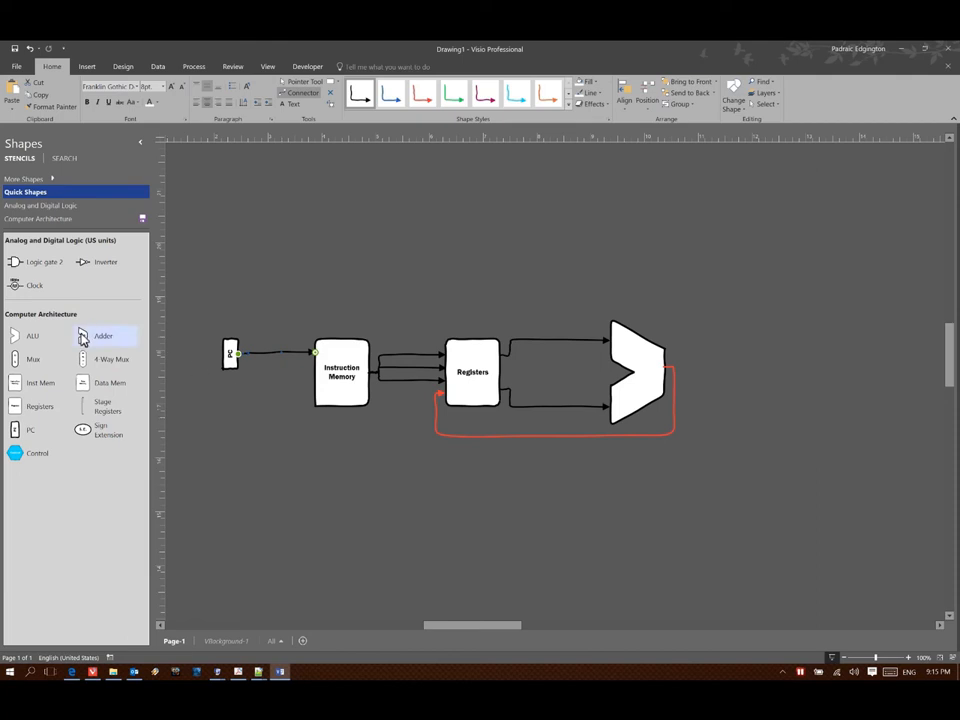
- Place an Adder shape above the PC block for the PC increment loop
left_click_drag(104, 336, 278, 264)
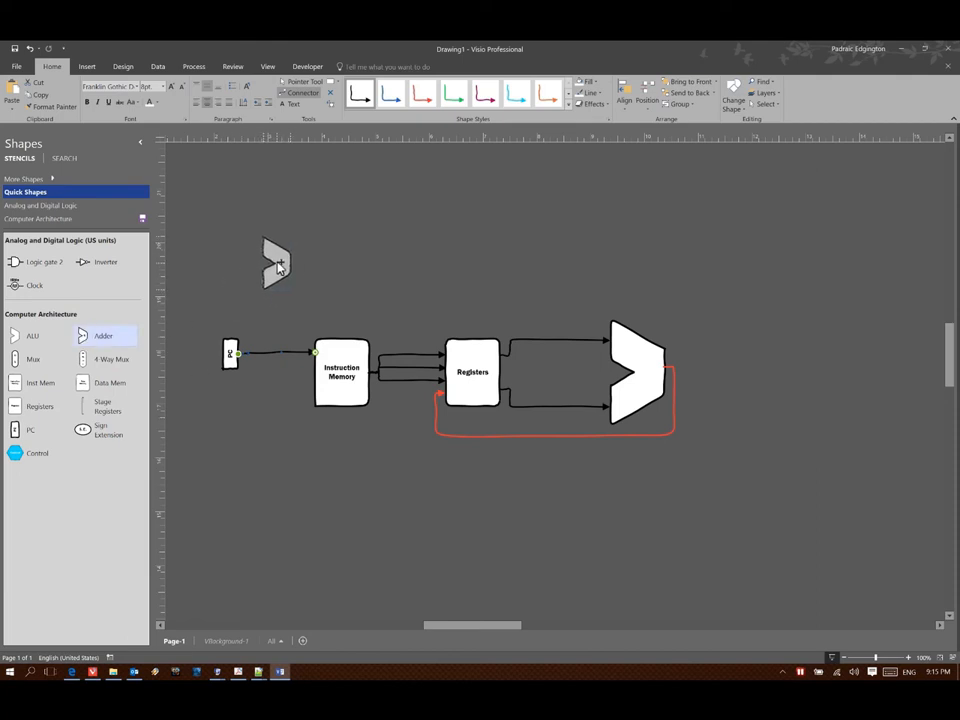
left_click(276, 262)
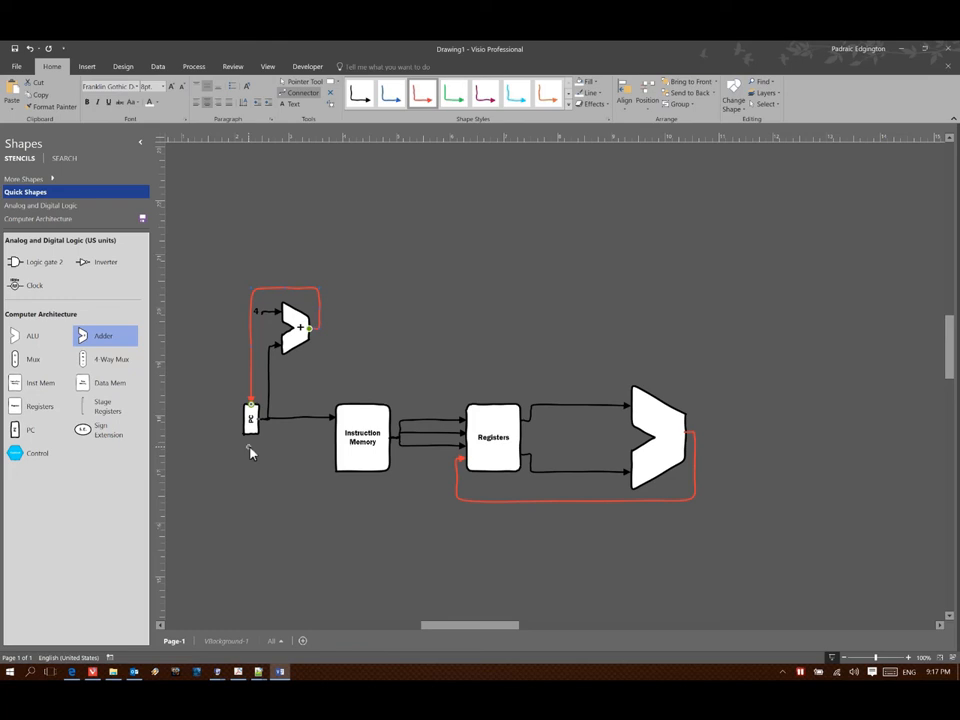
mouse_move(308, 332)
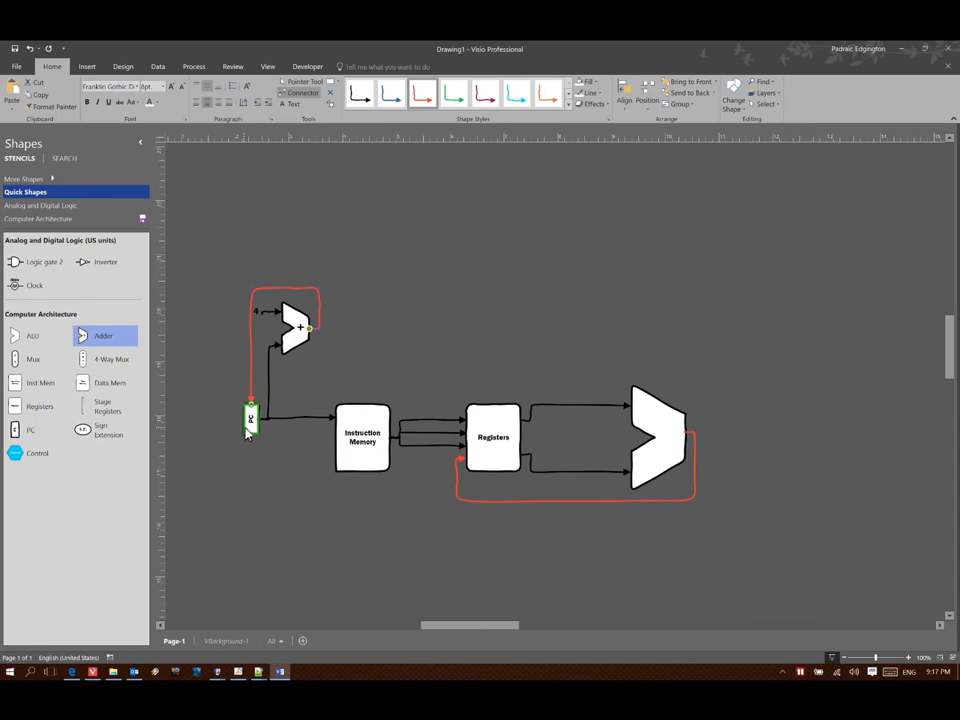
left_click(362, 436)
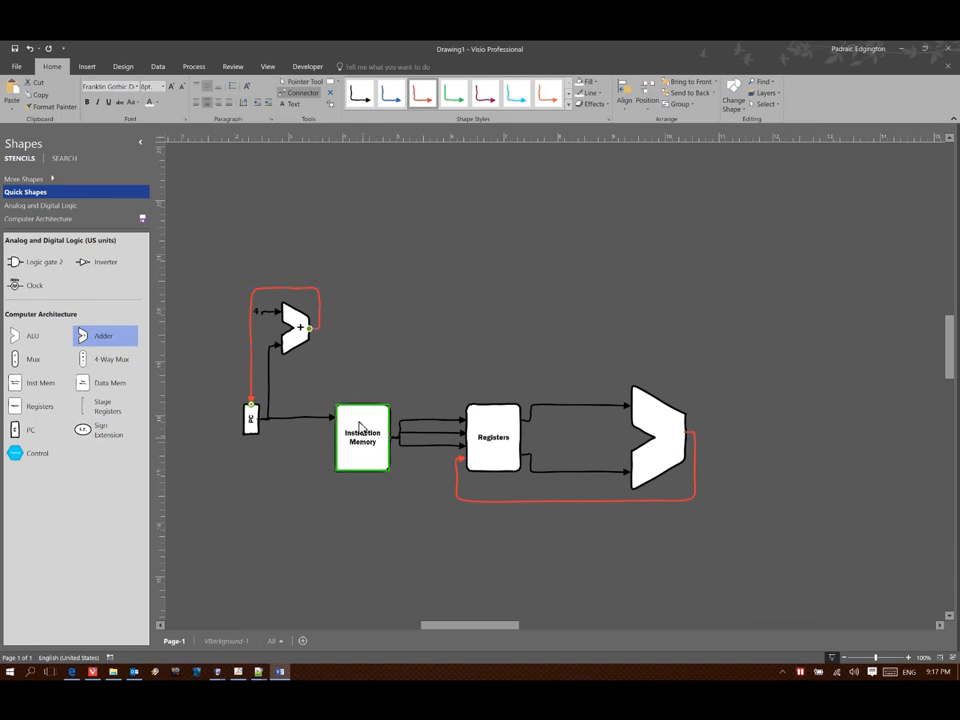
left_click(492, 436)
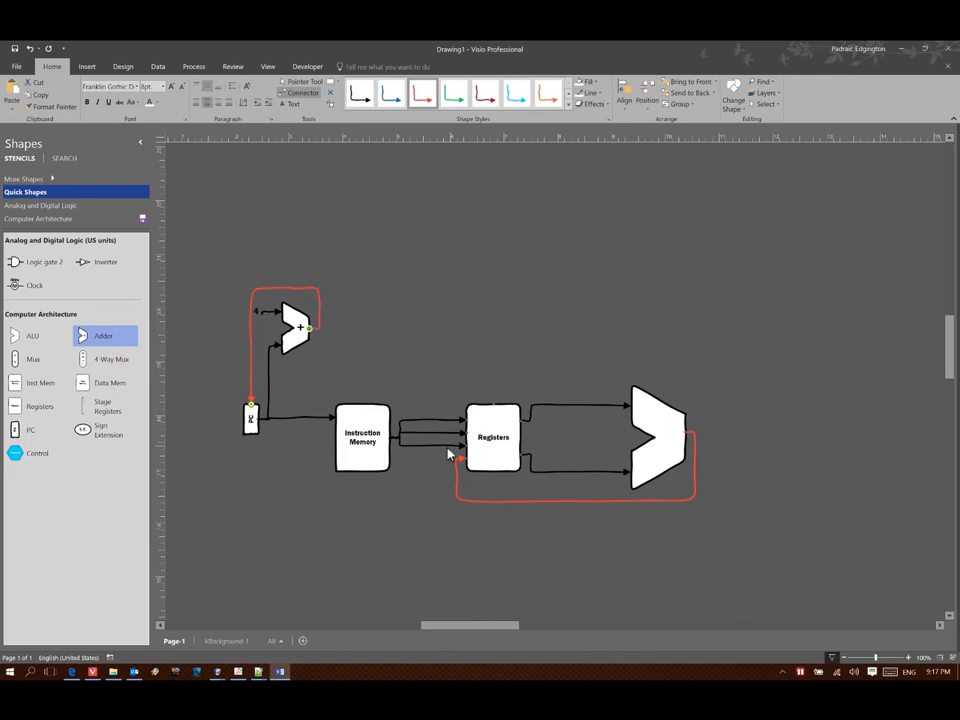
left_click(492, 436)
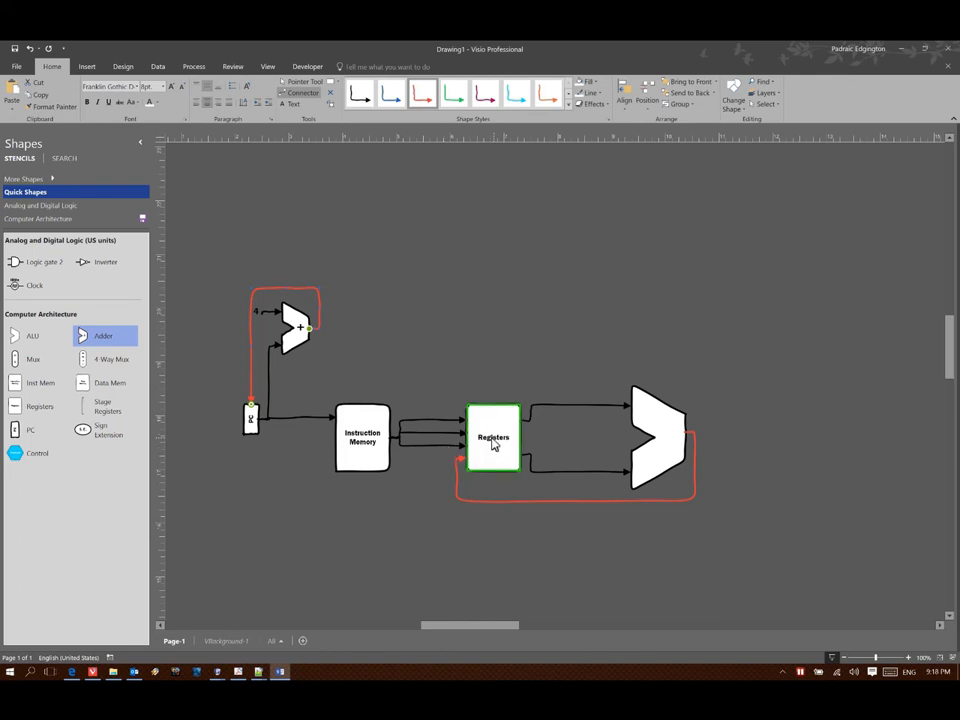
left_click(656, 436)
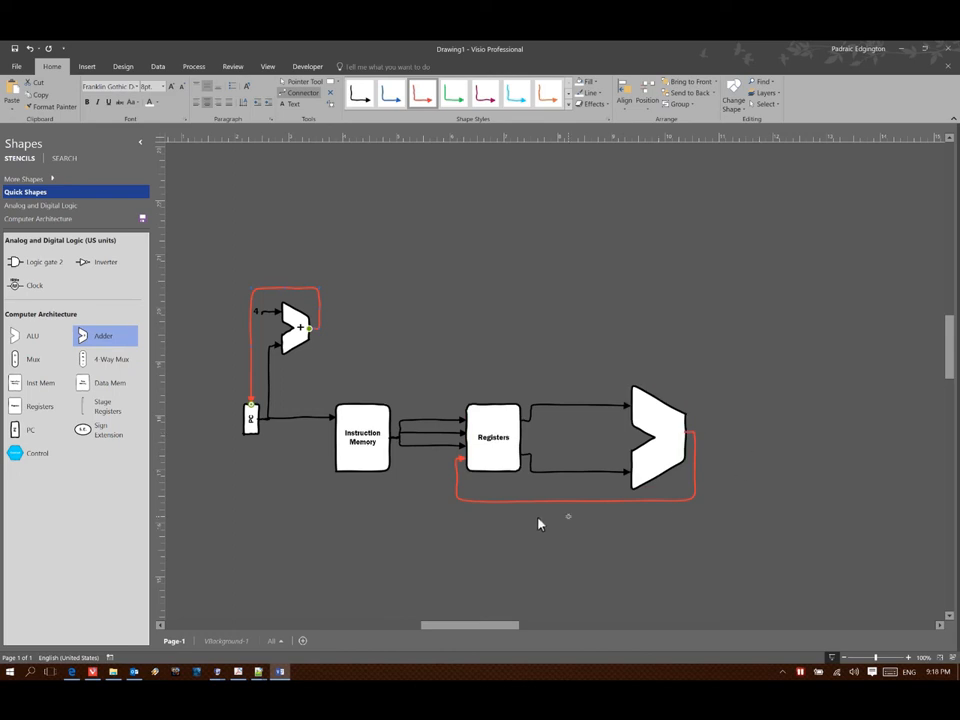
left_click(492, 436)
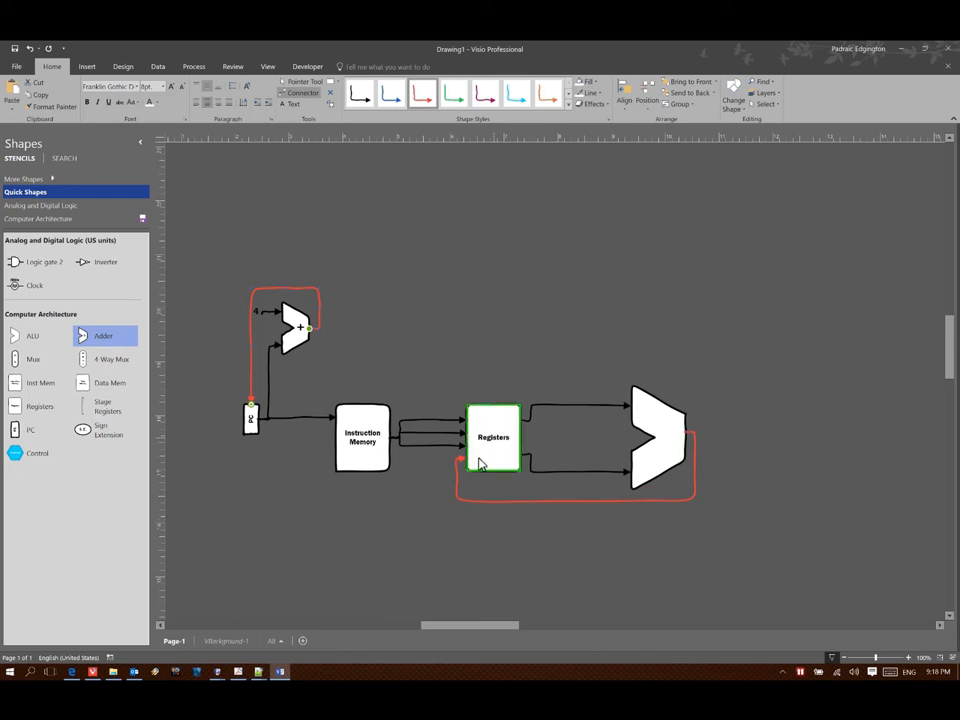